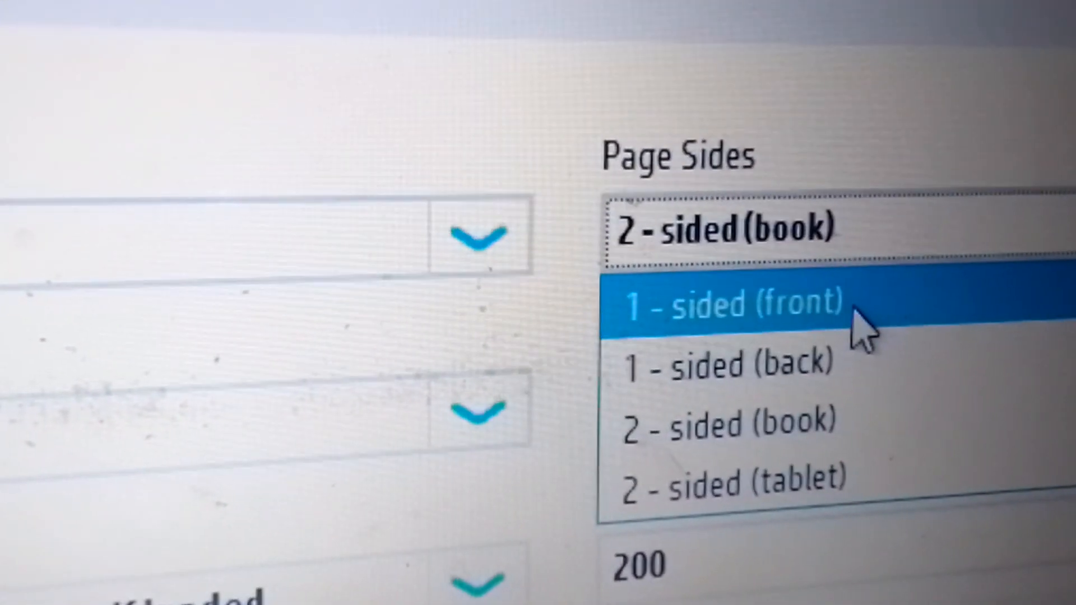
Change Page Sides from 2-sided (book) to 1-sided (front)
click(731, 305)
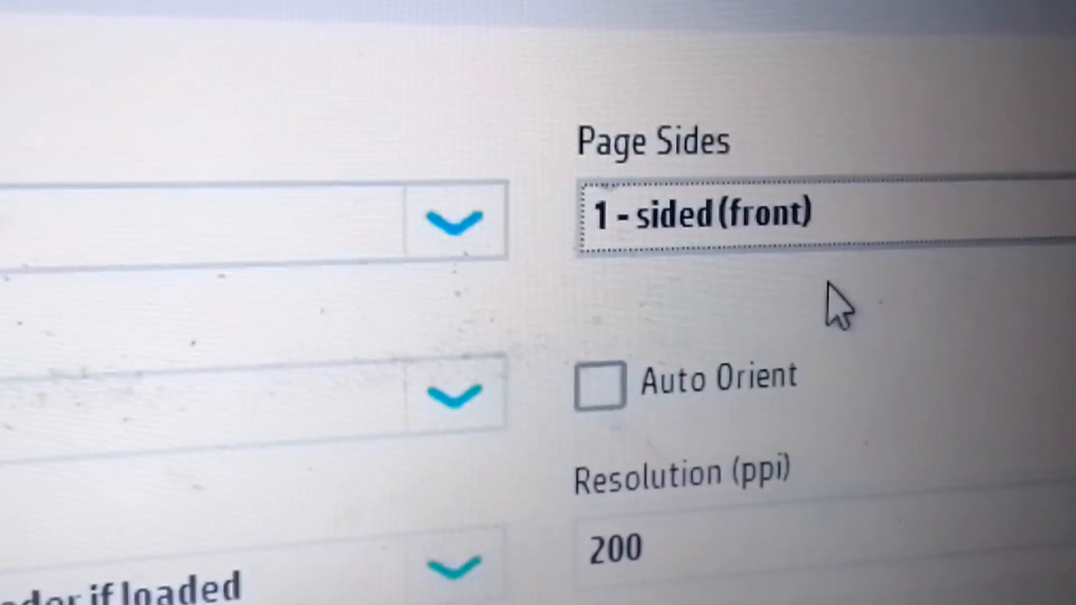